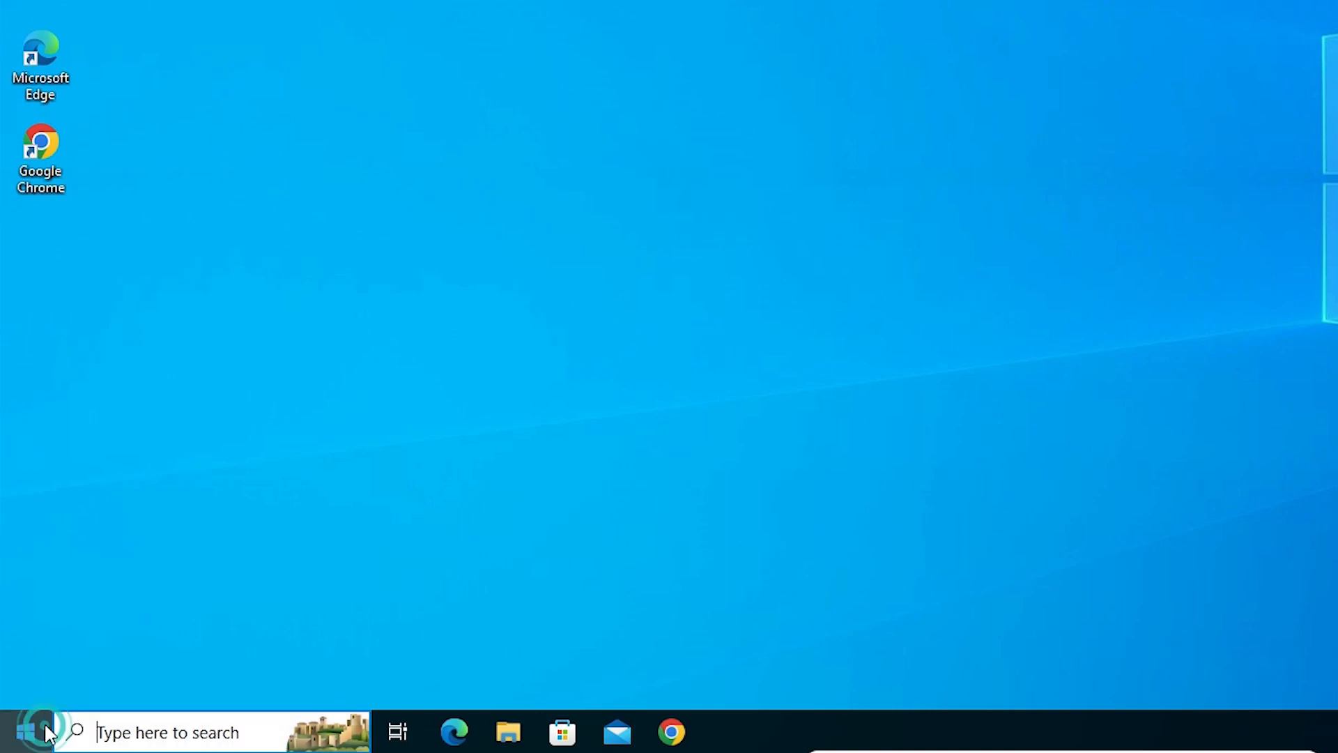
# Step: Search 'se' from the Start menu to bring up Windows Settings
pyautogui.write('se')
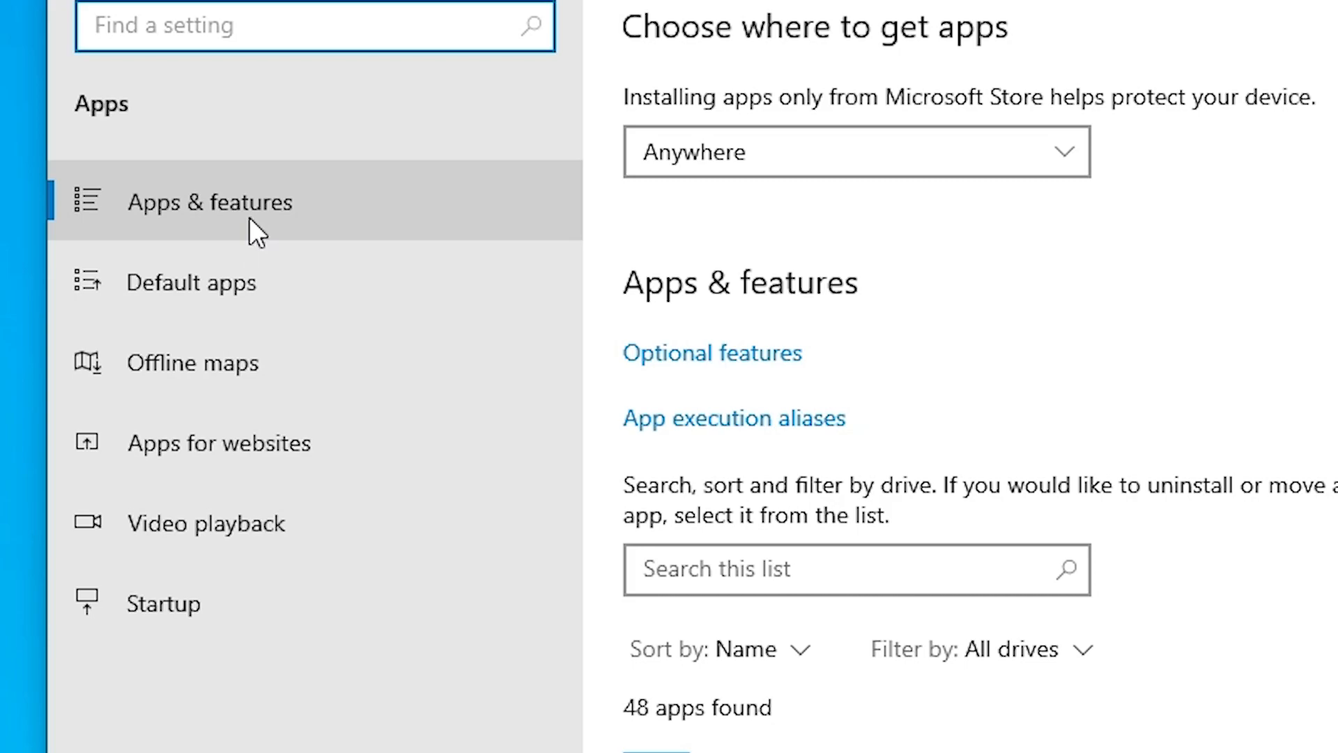
pyautogui.moveTo(1302, 477)
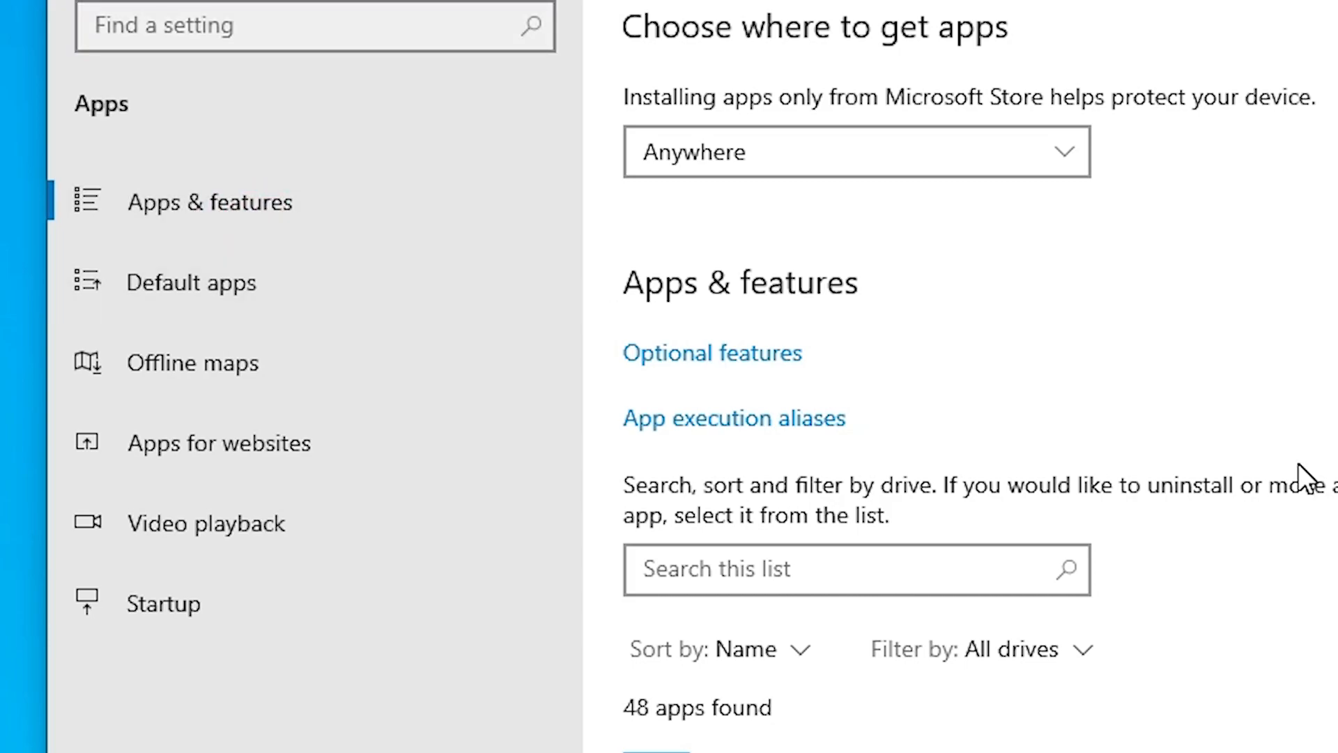
# Step: Scroll down the Apps & features list to reach Microsoft 365 (Office)
pyautogui.scroll(-3)
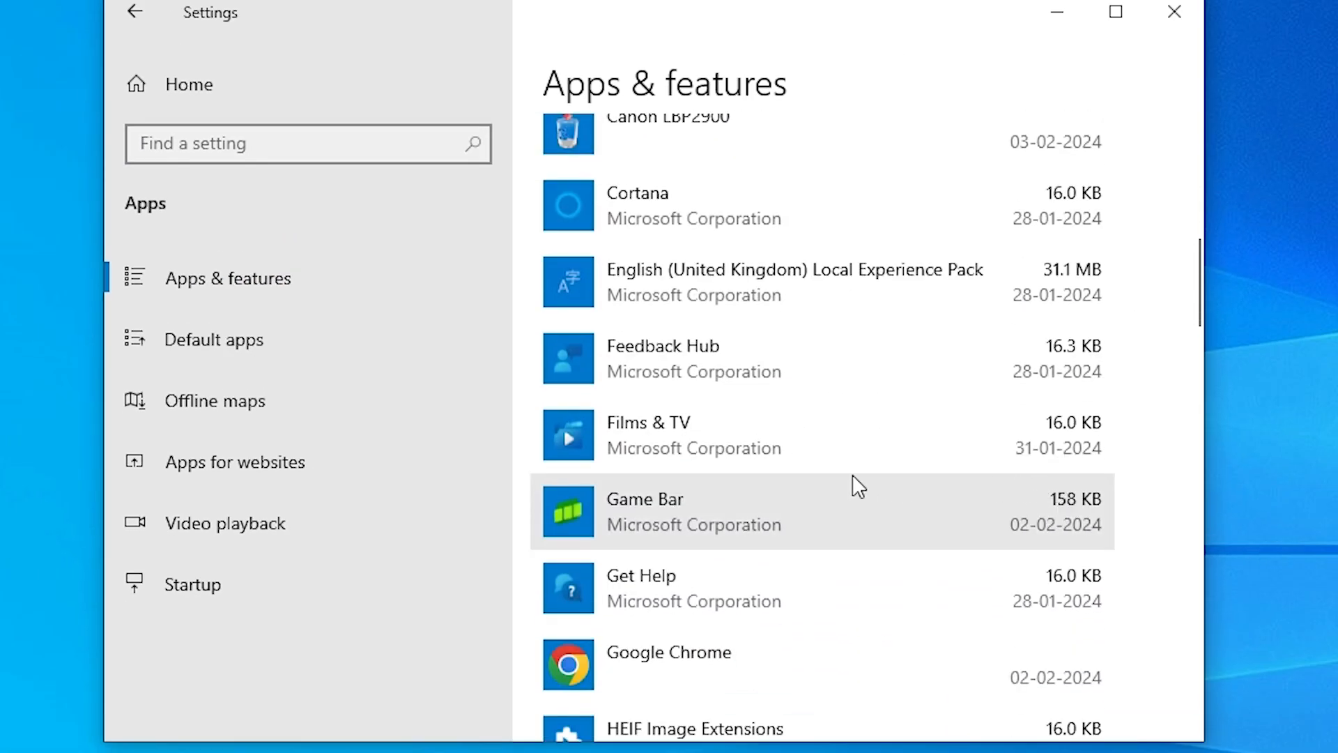
pyautogui.scroll(-3)
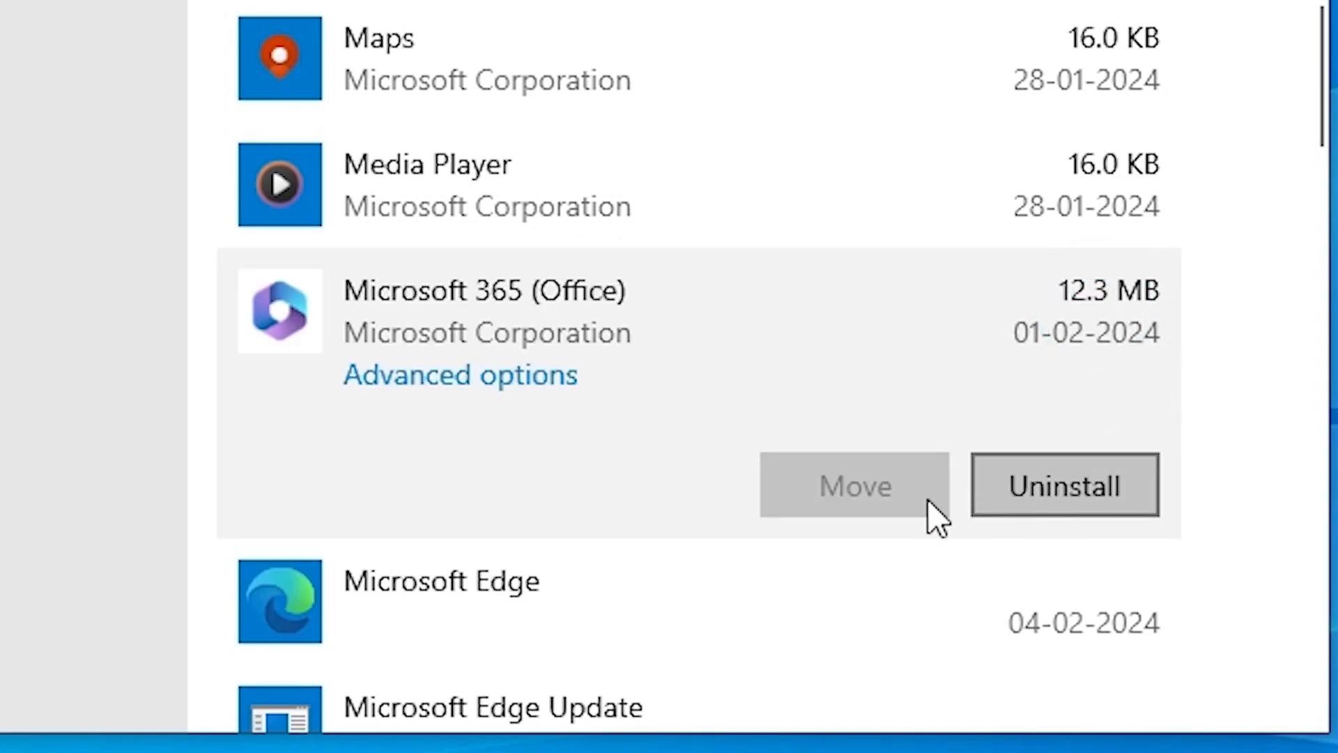
# Step: Uninstall Microsoft 365 (Office), confirming removal of the app and its related info
pyautogui.click(1063, 485)
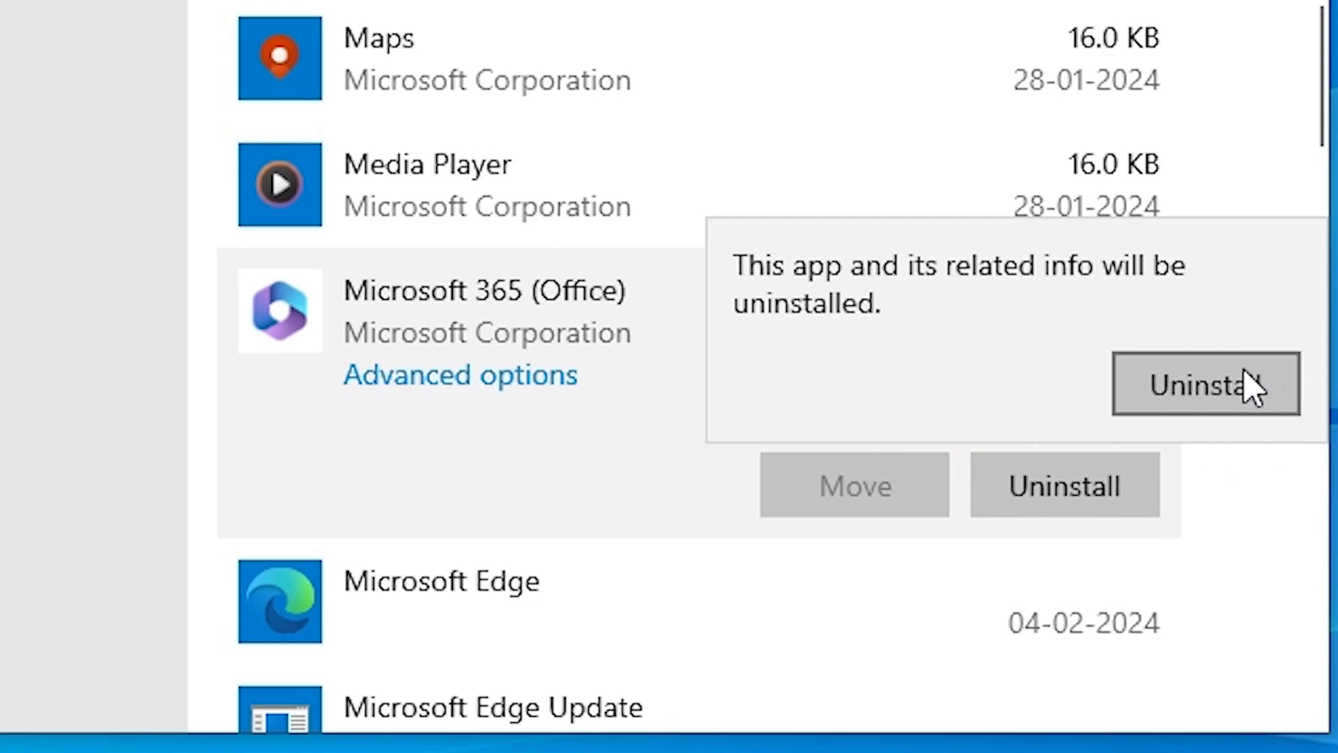
pyautogui.click(1205, 385)
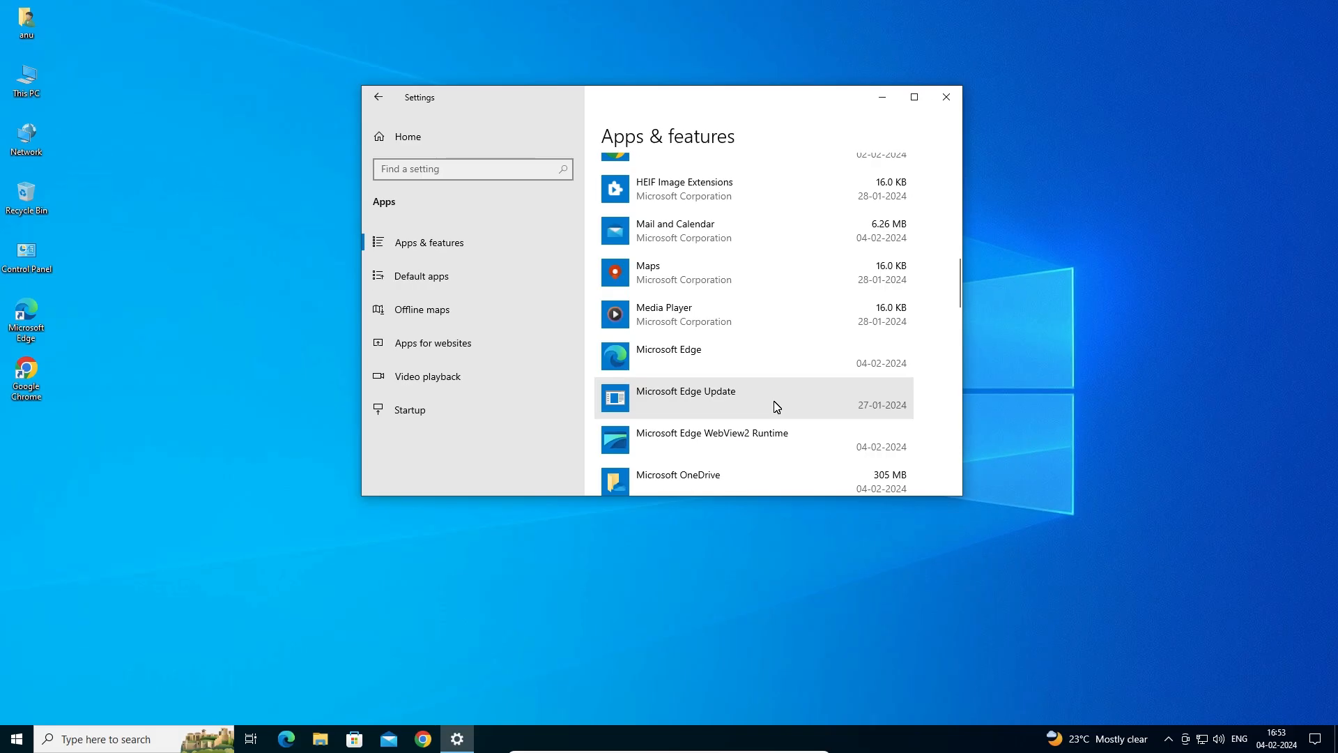
pyautogui.moveTo(946, 96)
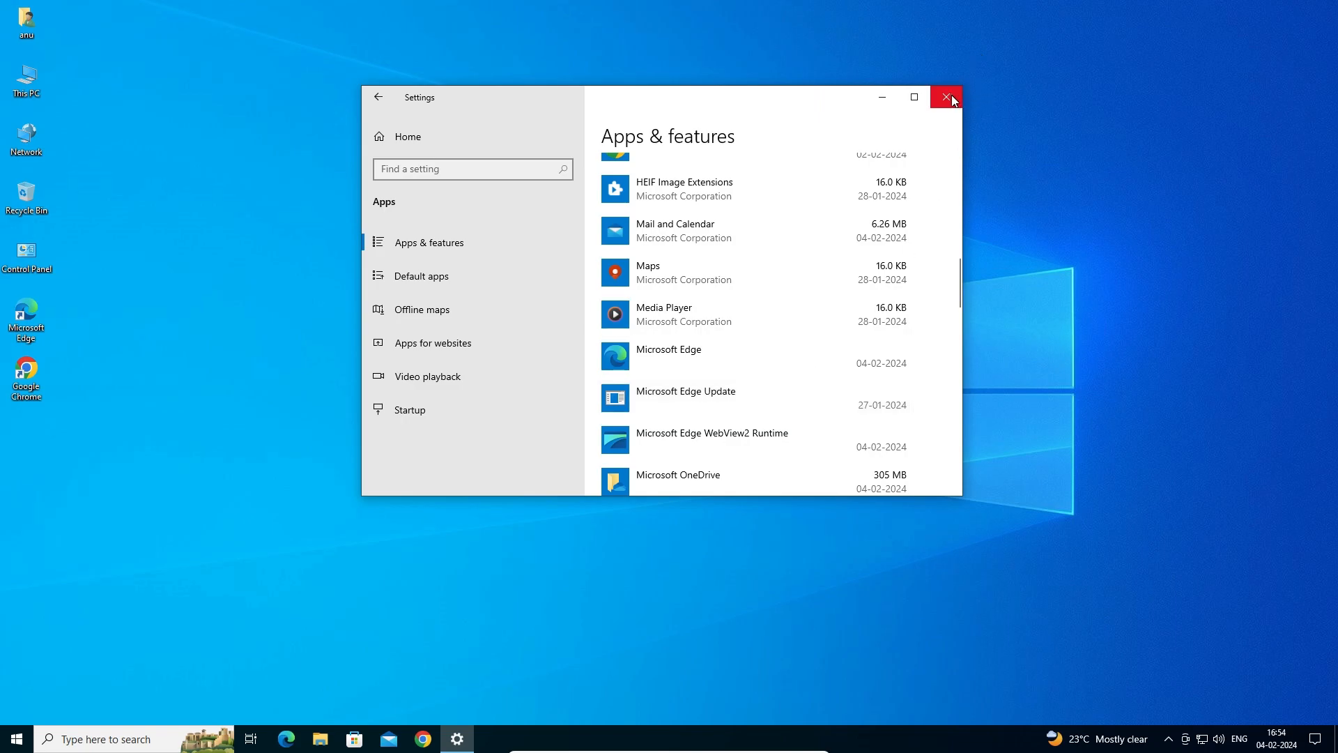
# Step: Close Settings and launch Microsoft Store from the taskbar
pyautogui.click(945, 96)
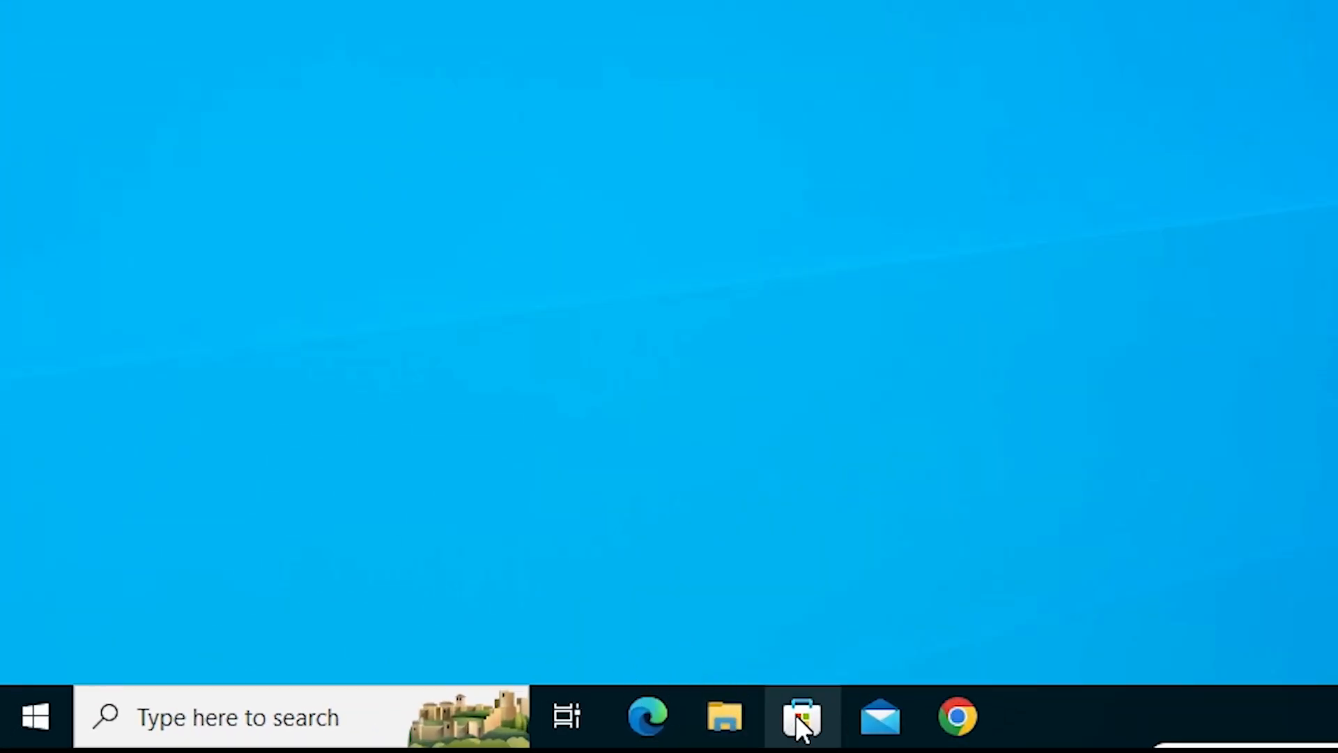
pyautogui.moveTo(801, 716)
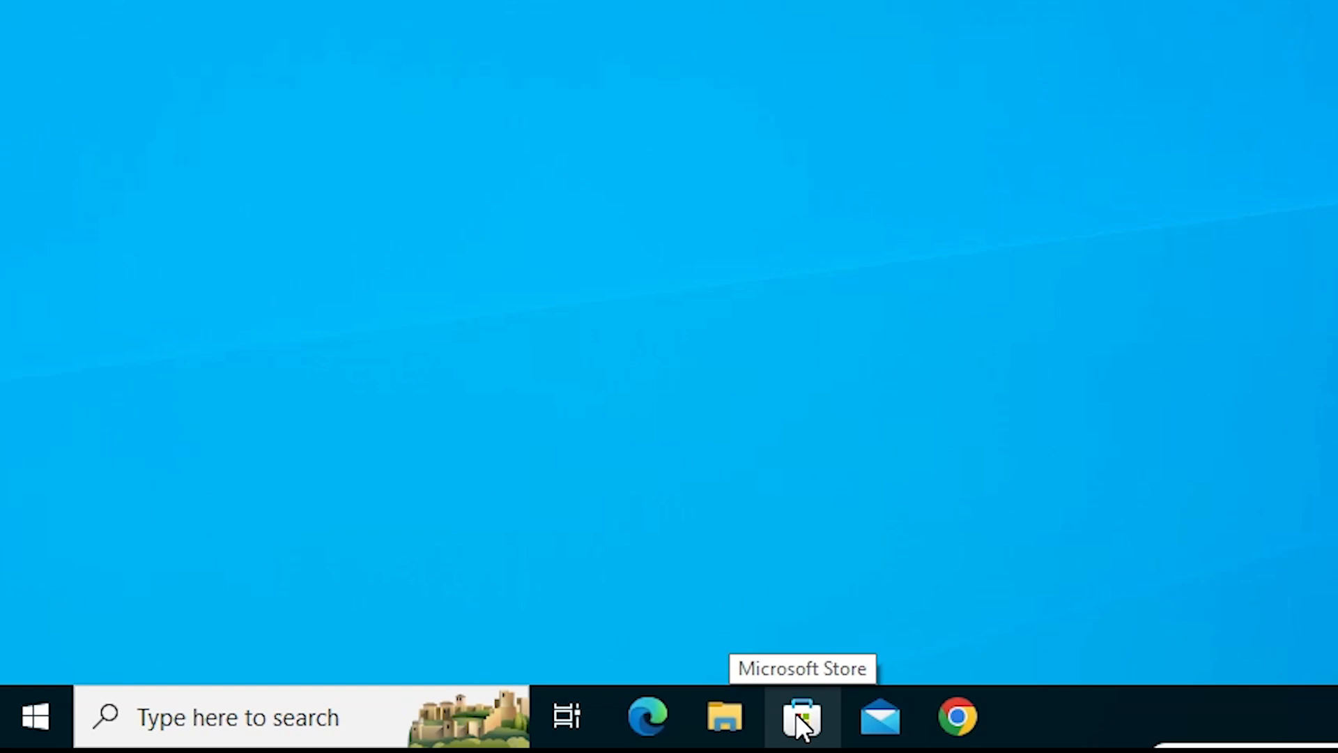
pyautogui.click(800, 717)
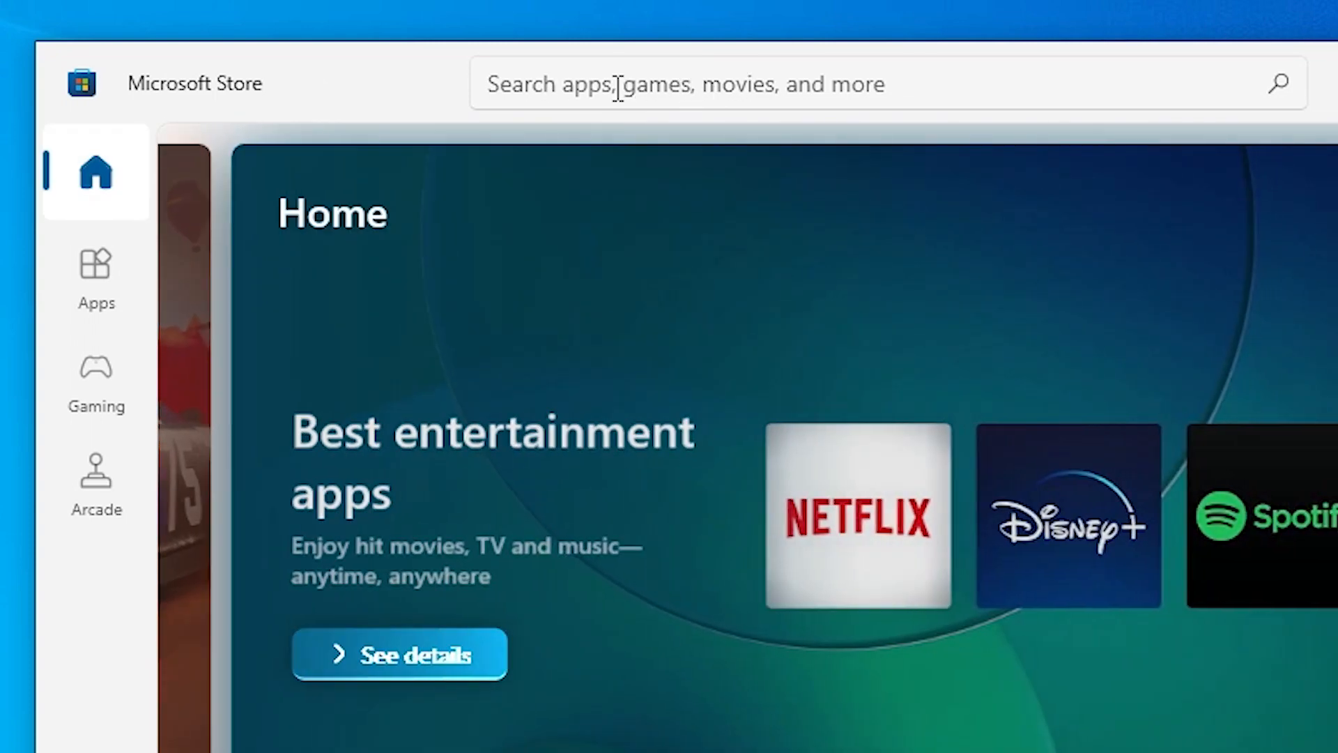
# Step: Search the Store for 'microsoft 365 (Office)' and show its app page with the Get option
pyautogui.write('microsoft 365 (Office)')
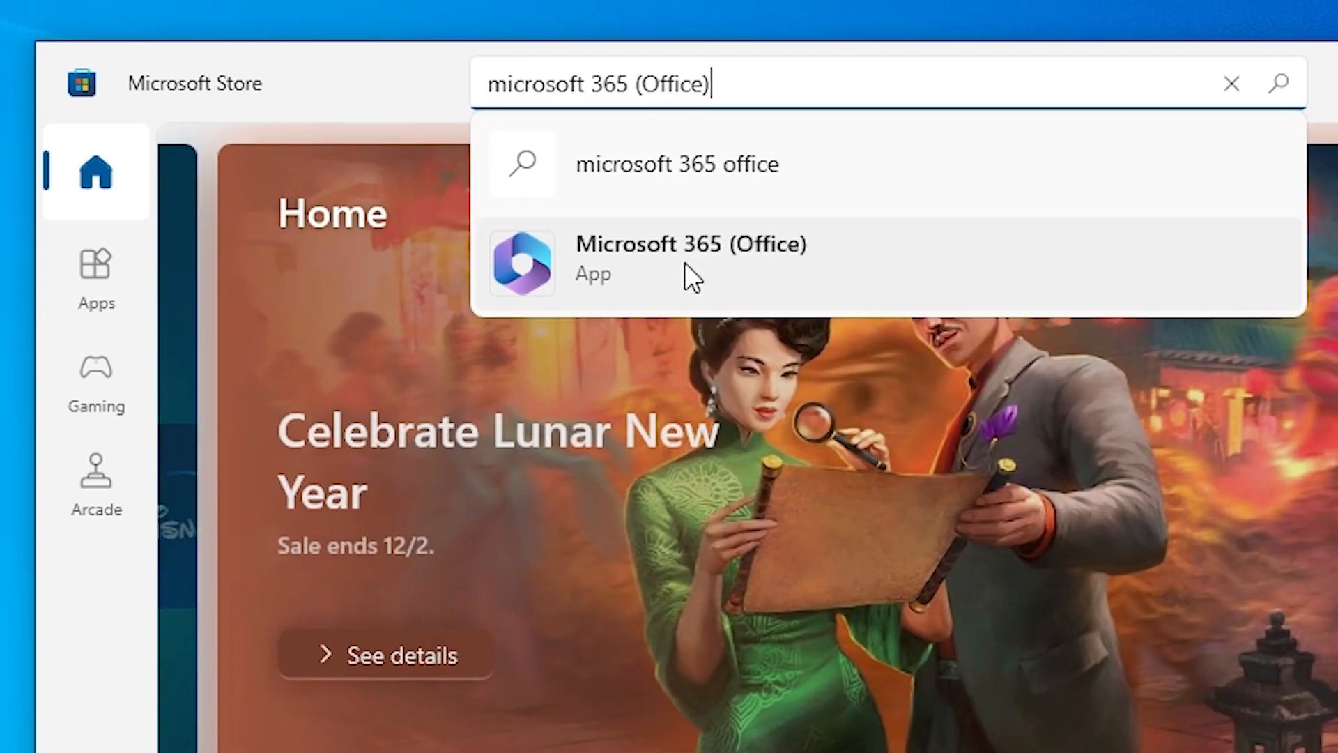
pyautogui.click(692, 261)
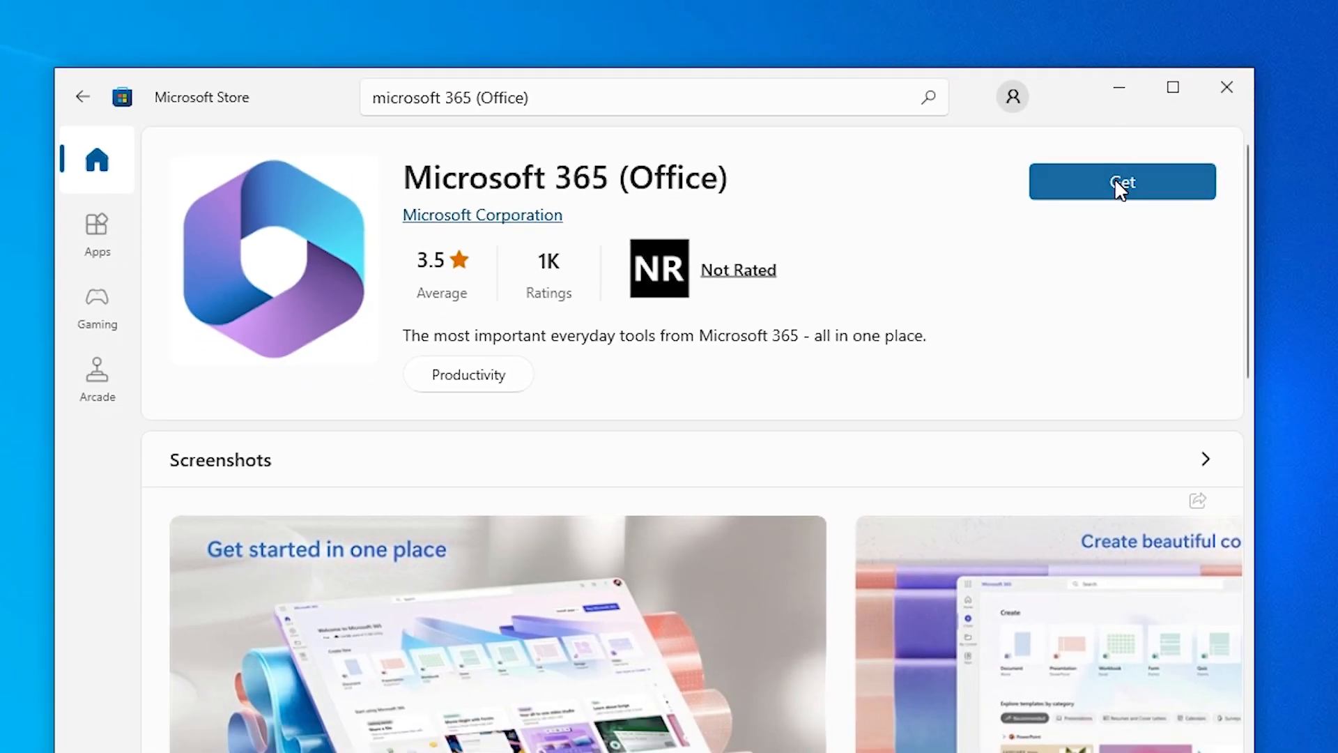
pyautogui.moveTo(1154, 272)
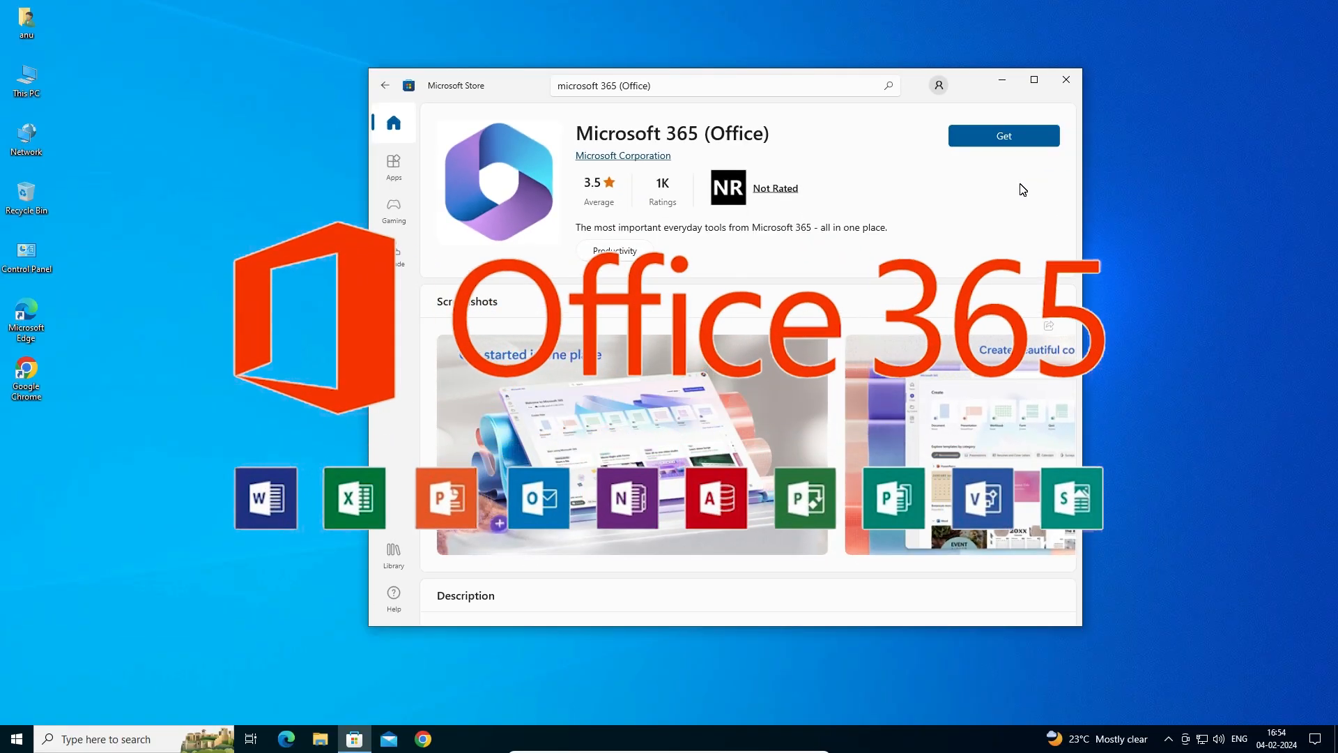
pyautogui.click(1065, 79)
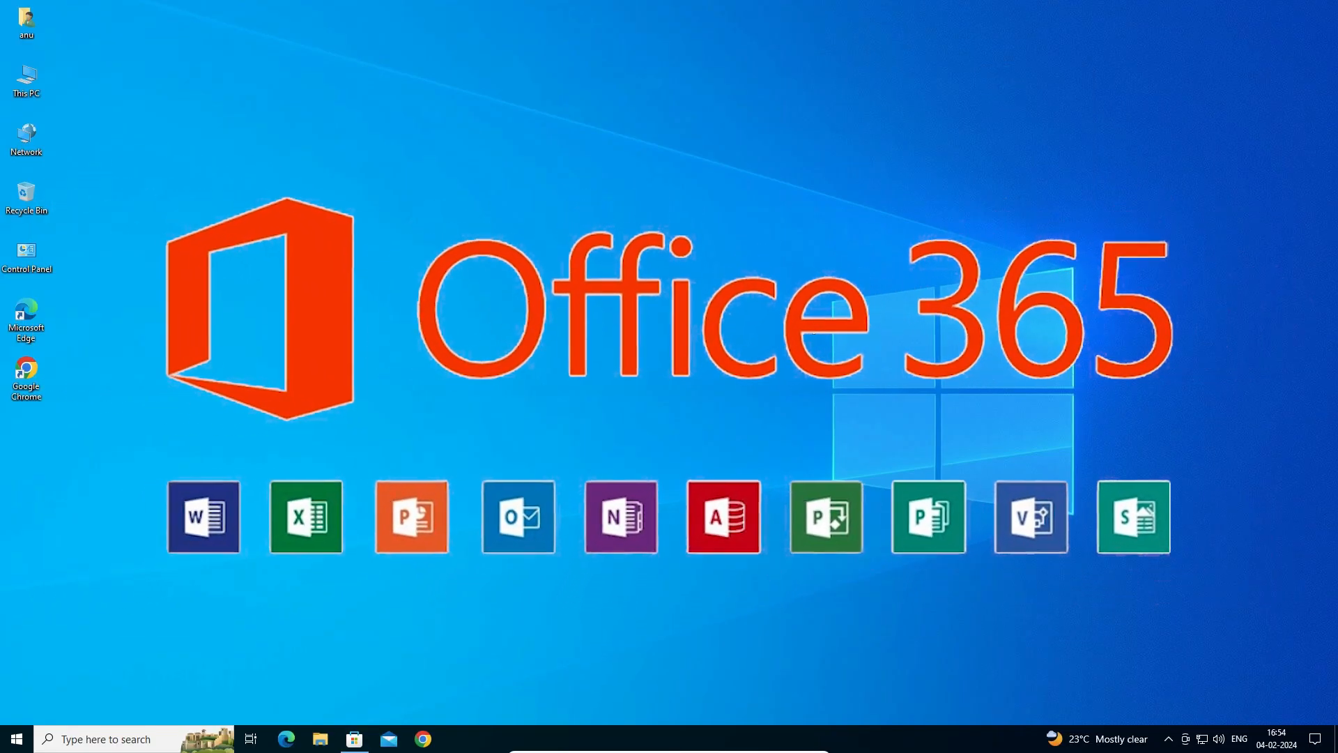